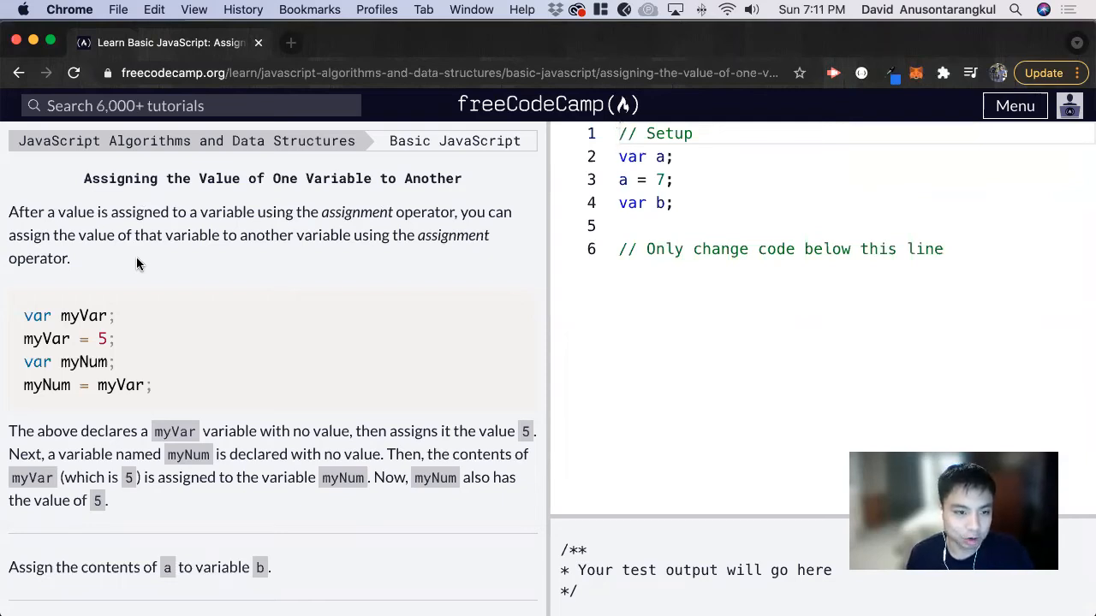
{"action": "mouse_move", "coordinate": [86, 185]}
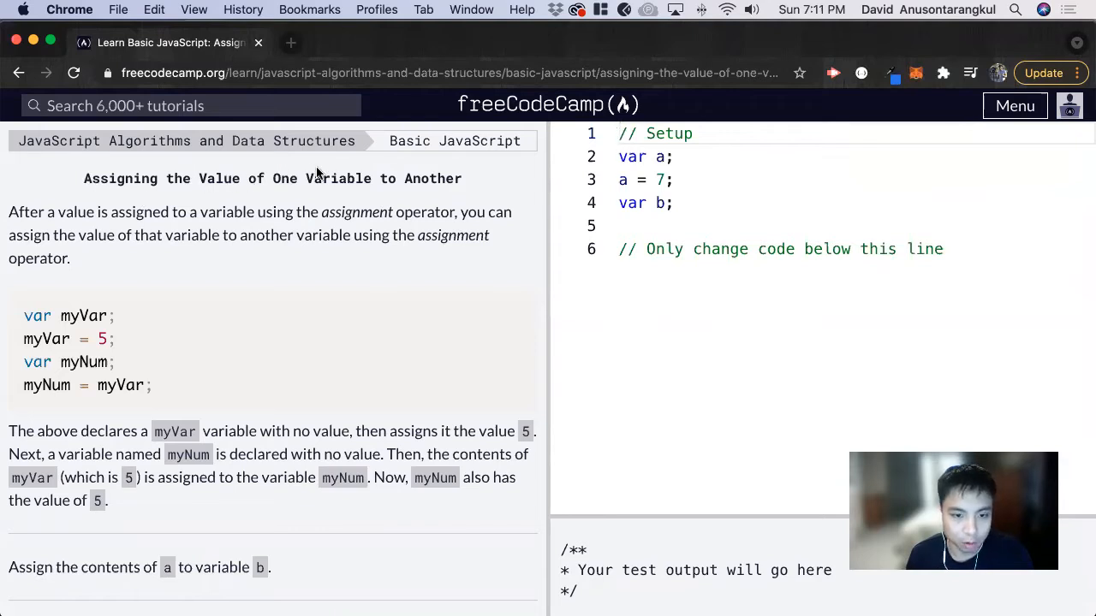
{"action": "mouse_move", "coordinate": [284, 260]}
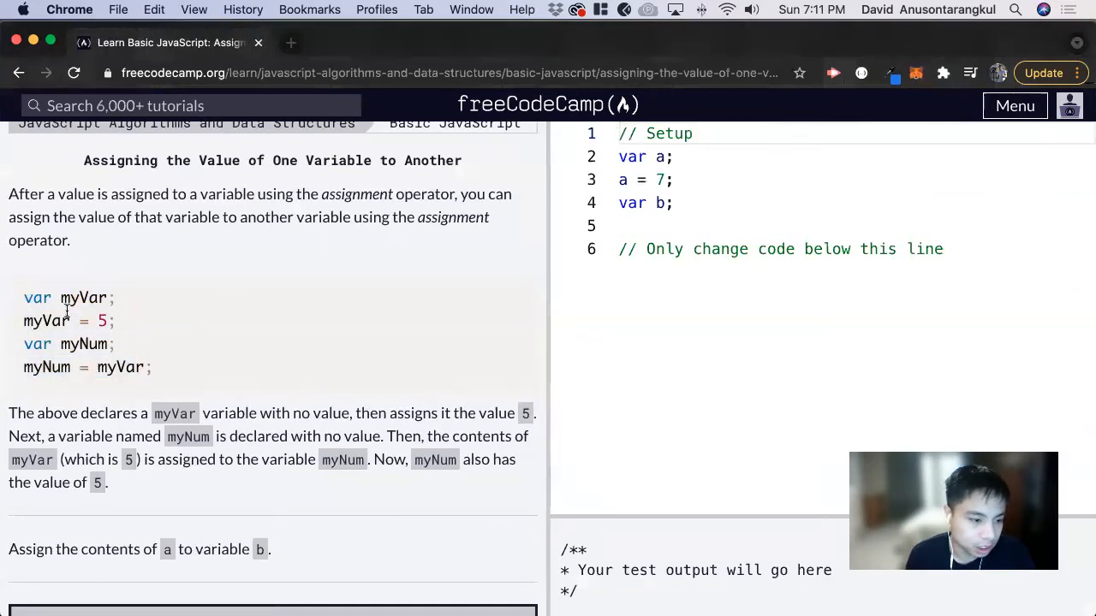
Review the challenge instructions and the declaration of variable a in the setup code.
{"action": "double_click", "coordinate": [83, 298]}
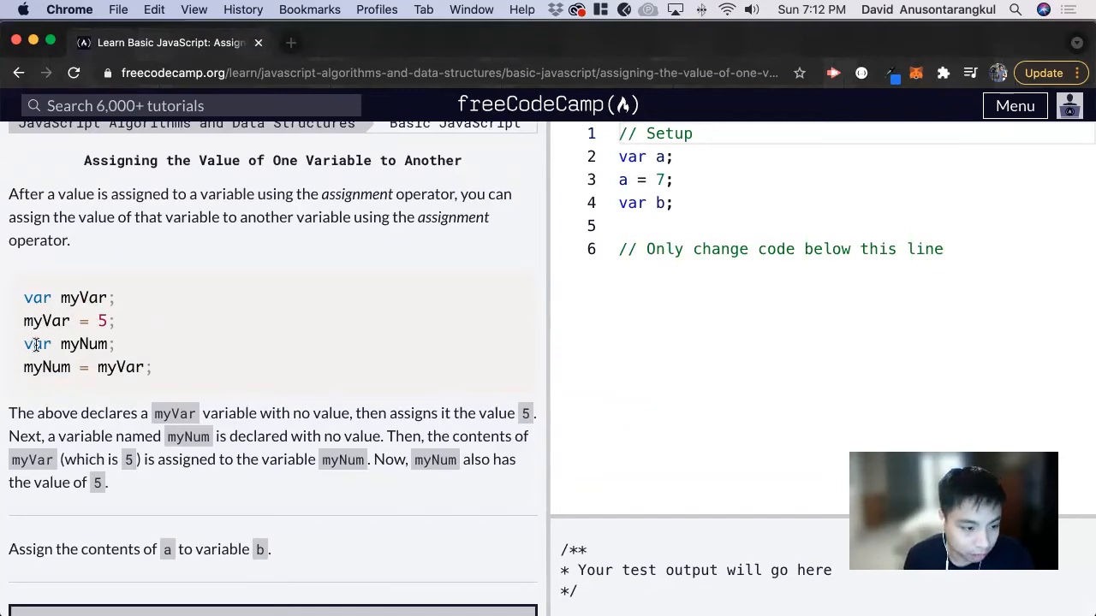
{"action": "double_click", "coordinate": [83, 343]}
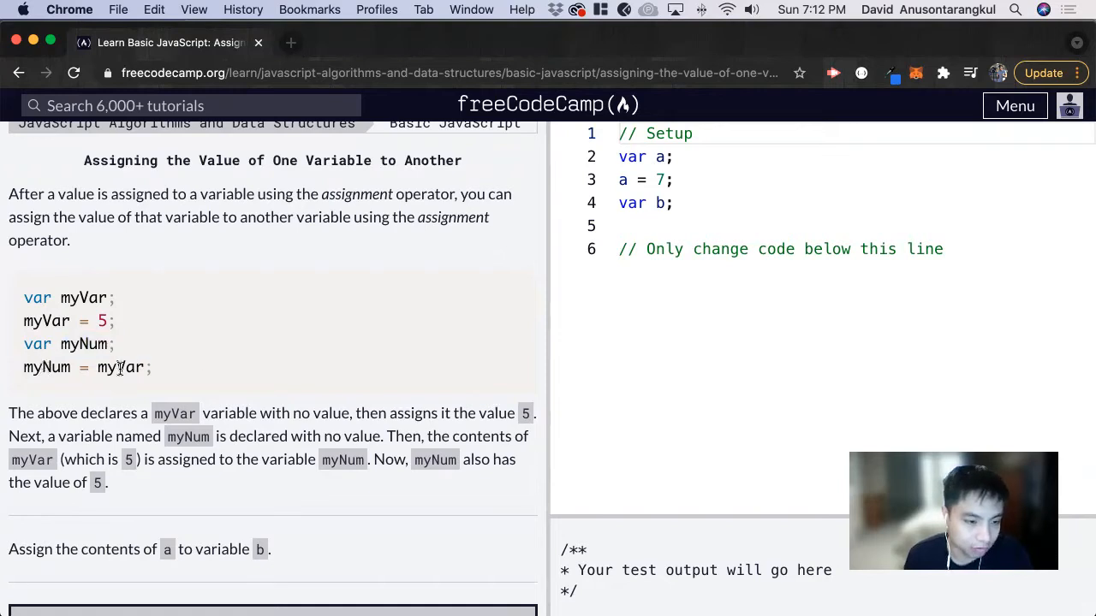
{"action": "double_click", "coordinate": [45, 321]}
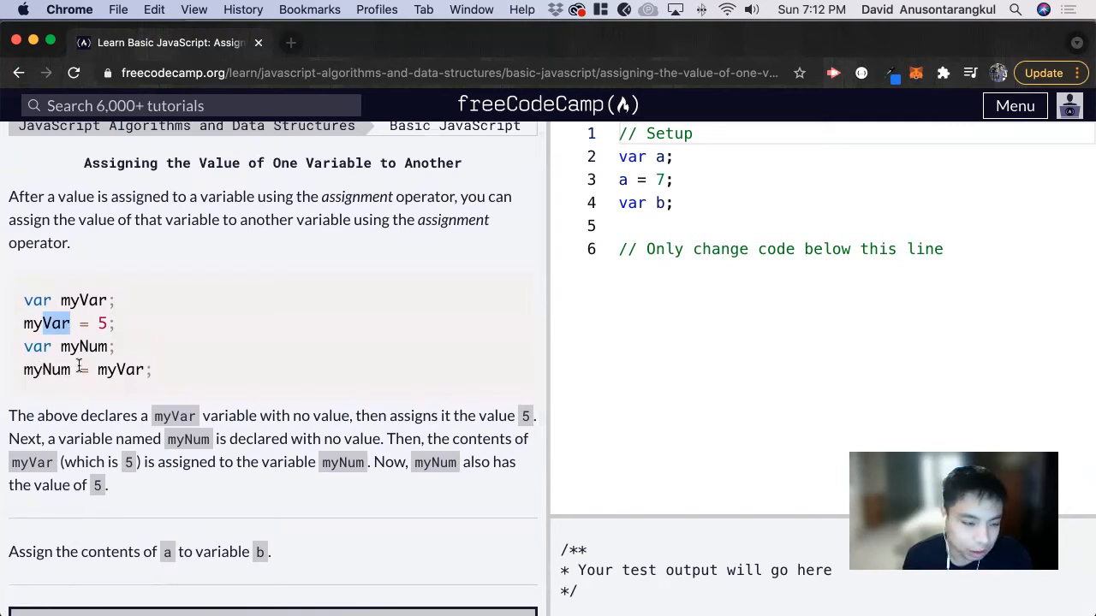
{"action": "mouse_move", "coordinate": [83, 370]}
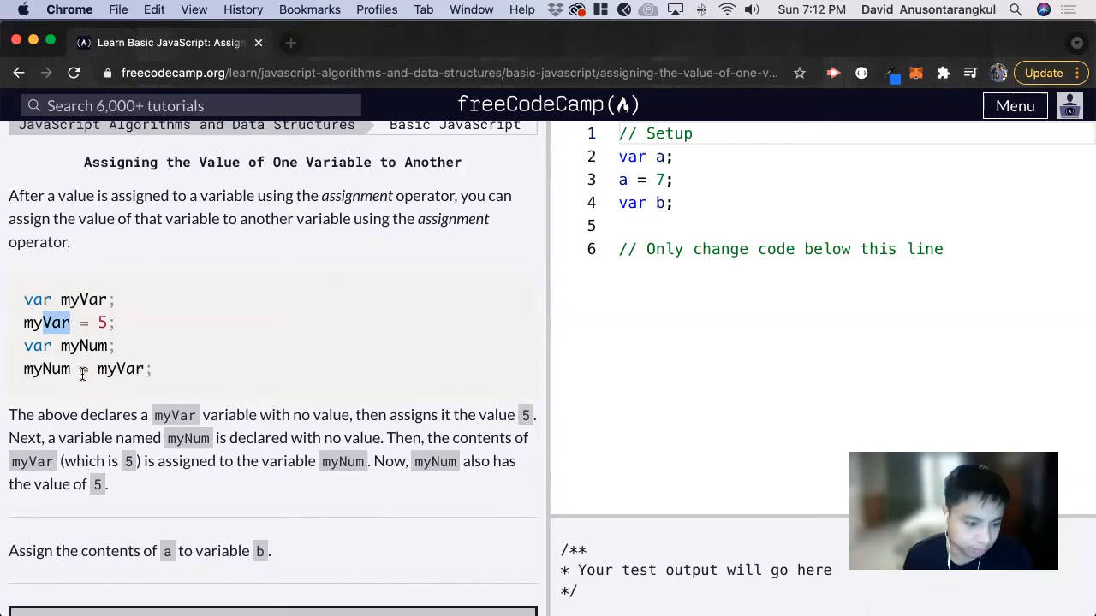
{"action": "scroll", "scroll_direction": "down", "scroll_amount": 3}
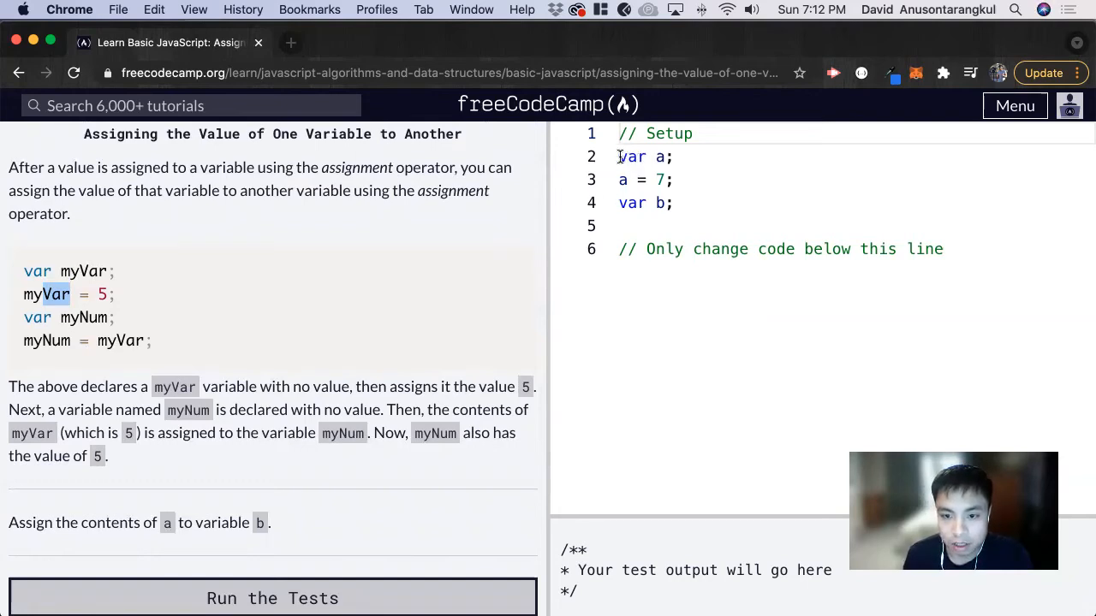
{"action": "double_click", "coordinate": [631, 157]}
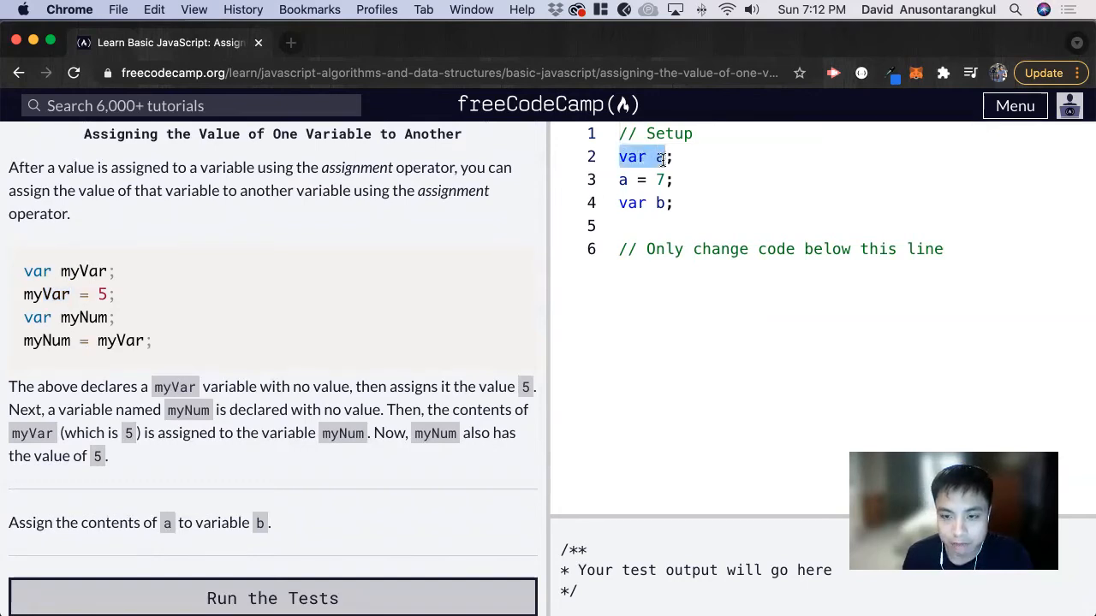
{"action": "left_click", "coordinate": [659, 157]}
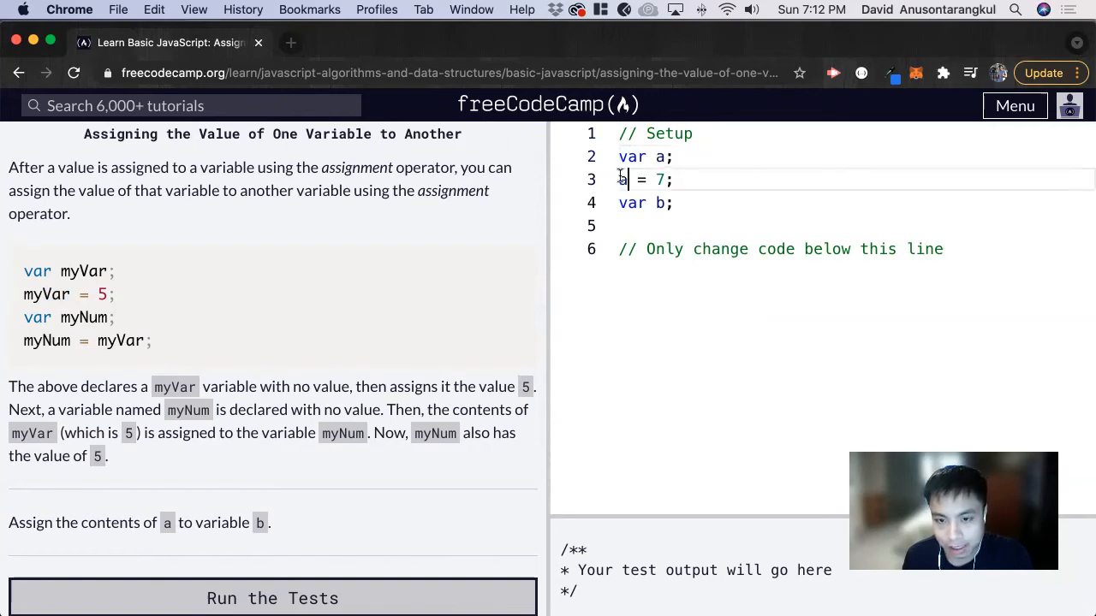
{"action": "type", "text": "a"}
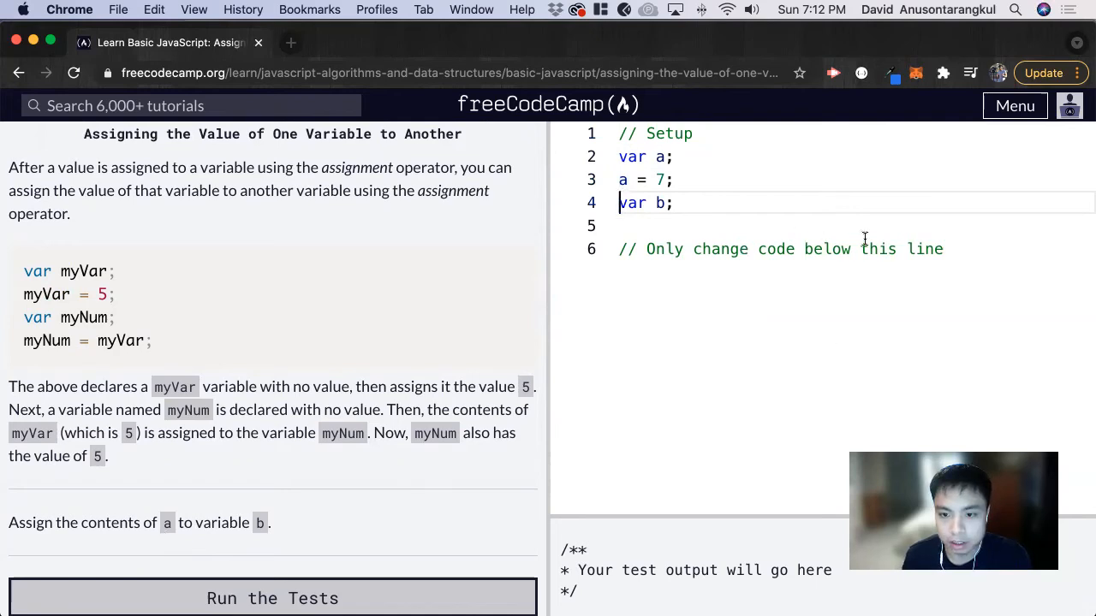
{"action": "mouse_move", "coordinate": [955, 259]}
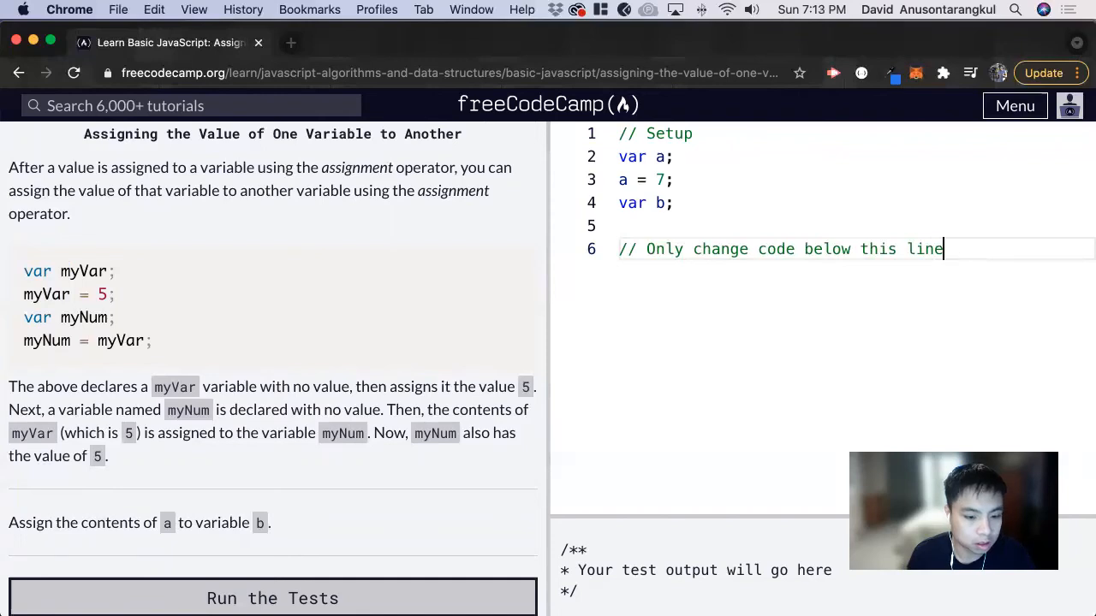
Add 'b = a;' below the setup comment and run the tests to pass the challenge.
{"action": "key", "text": "enter"}
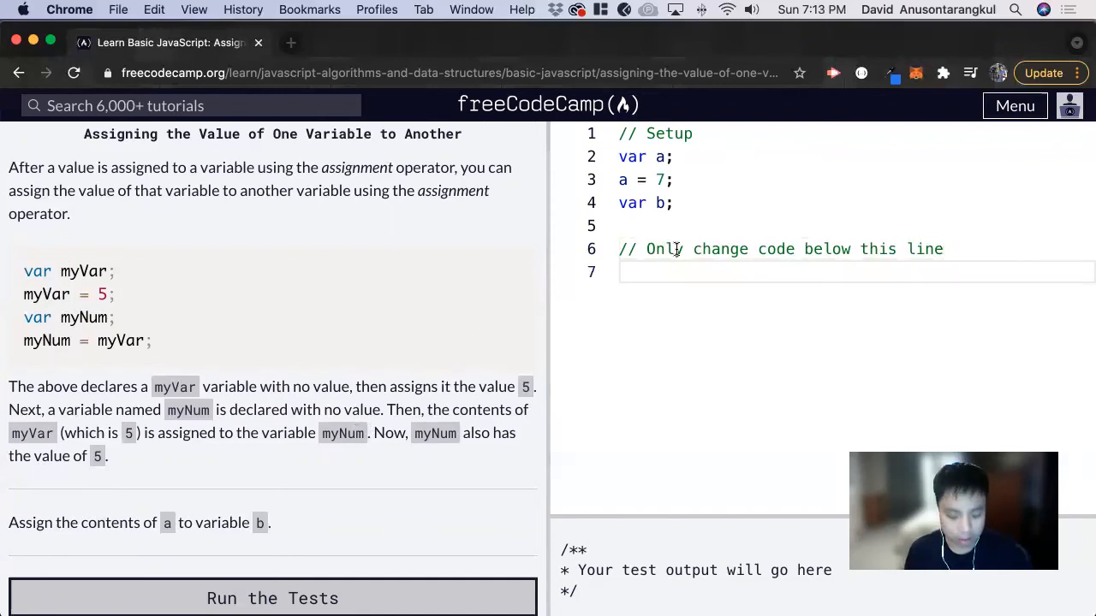
{"action": "type", "text": "b"}
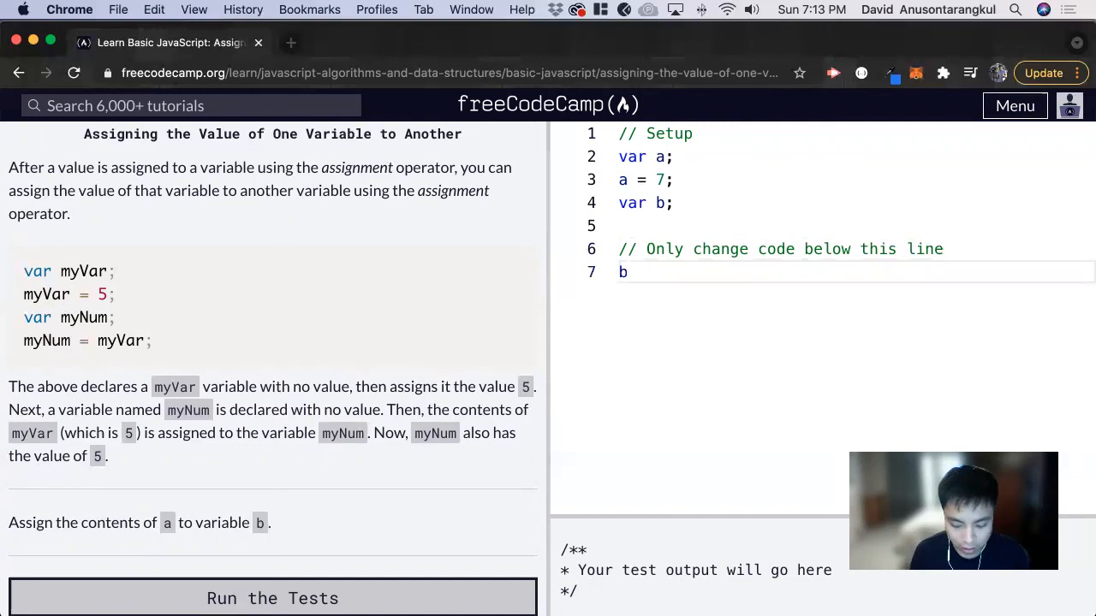
{"action": "type", "text": "= a;"}
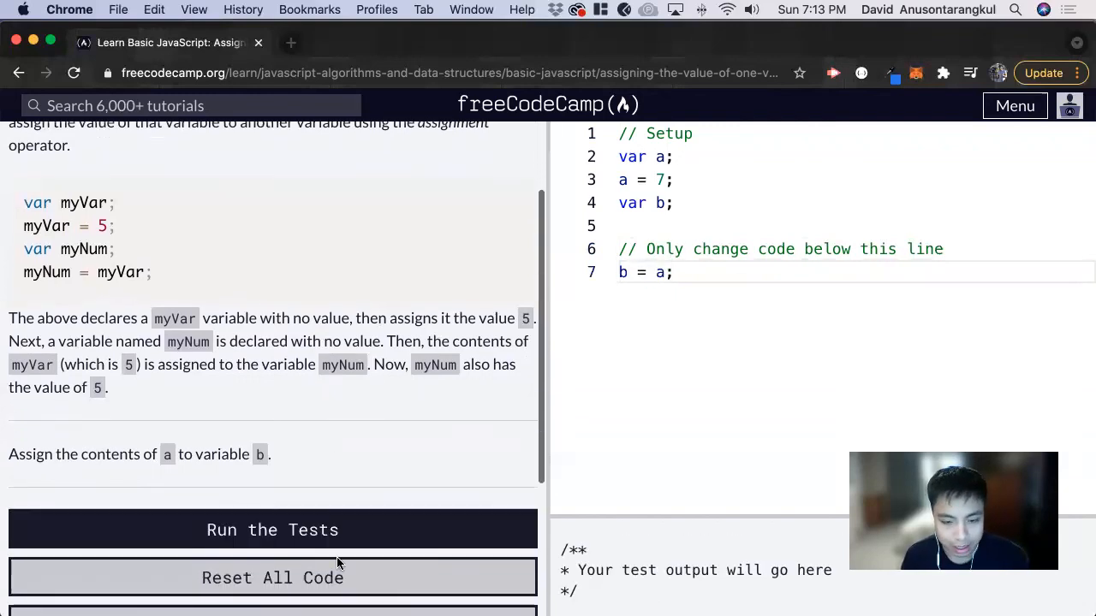
{"action": "left_click", "coordinate": [272, 529]}
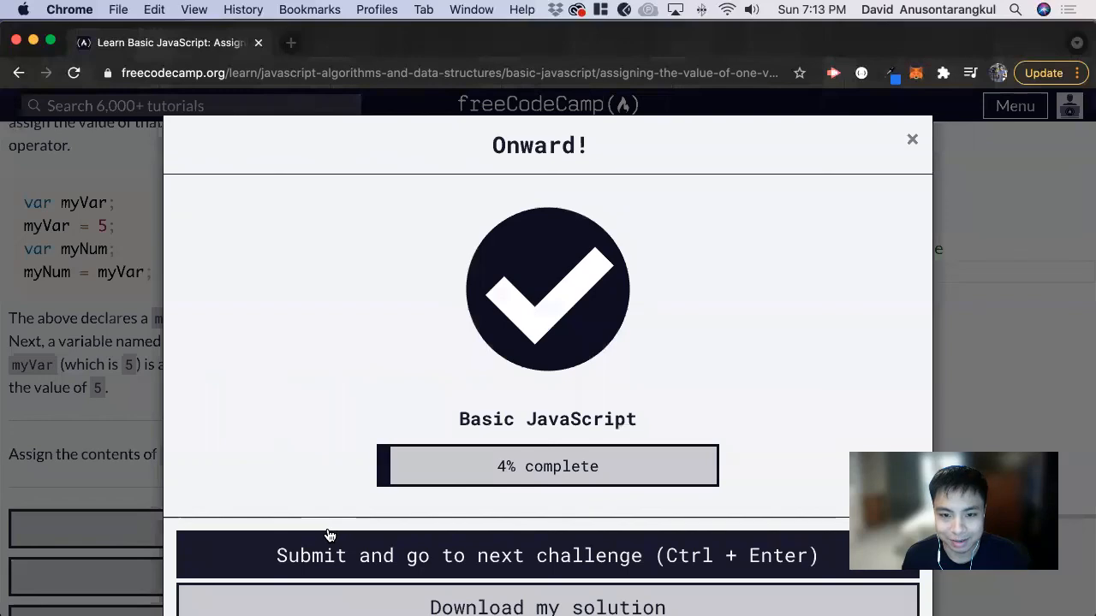